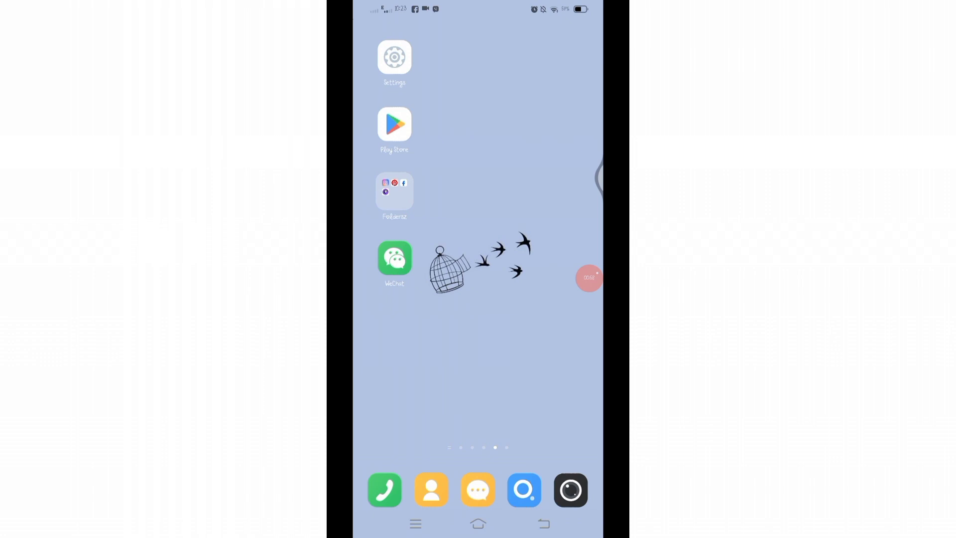
- Open the Play Store to search for WeChat
click(394, 125)
text(wech)
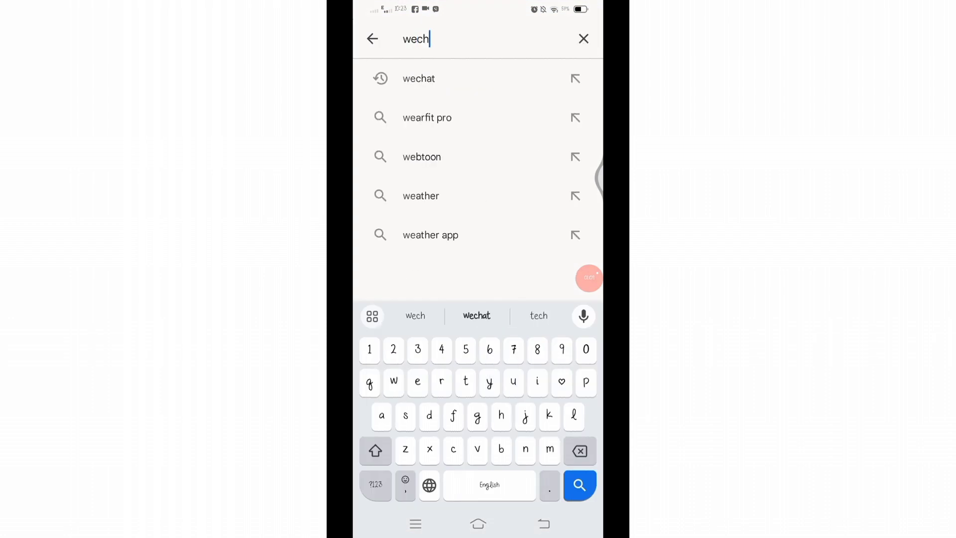
- Return to the home screen and open the device Settings app
click(419, 78)
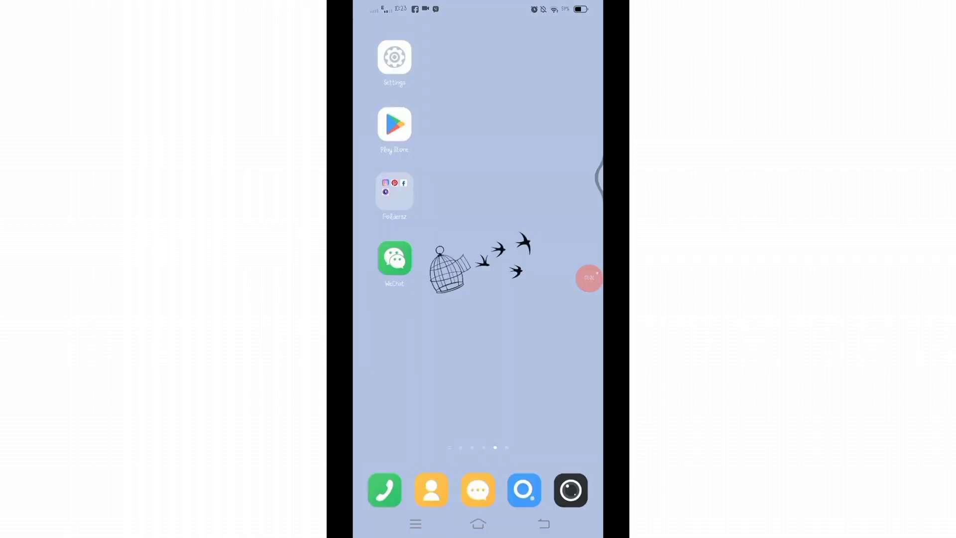
click(394, 57)
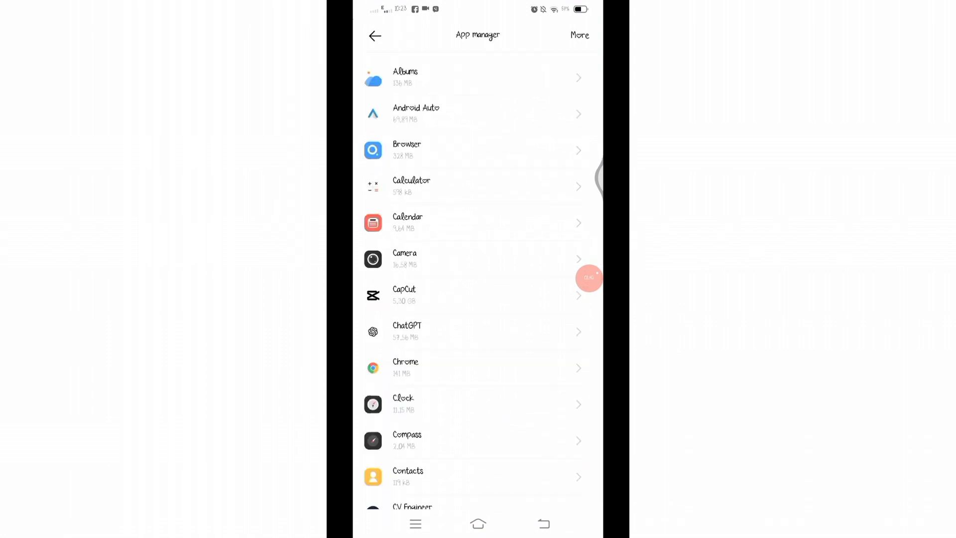
- Clear WeChat's cache and data, then relaunch it to the mobile-number login screen
scroll(down, 3)
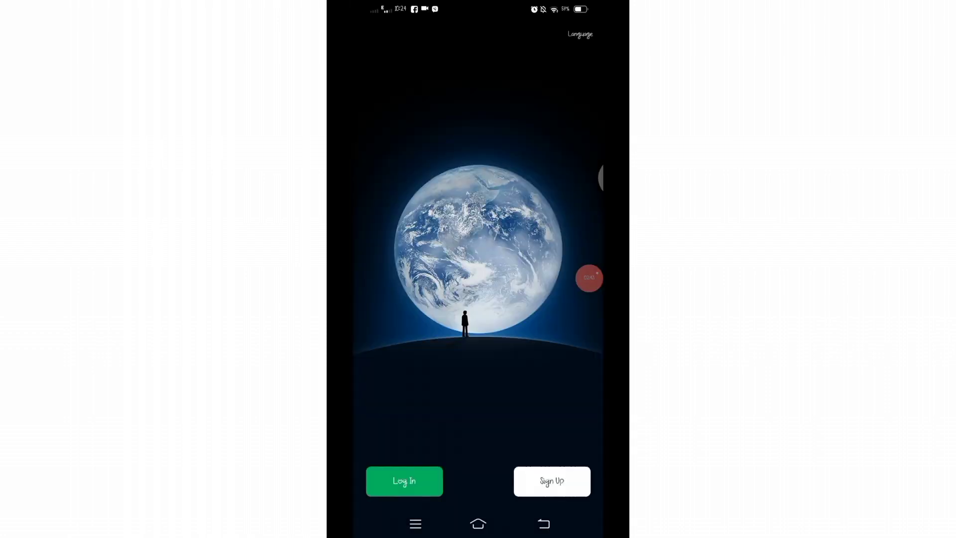
click(478, 523)
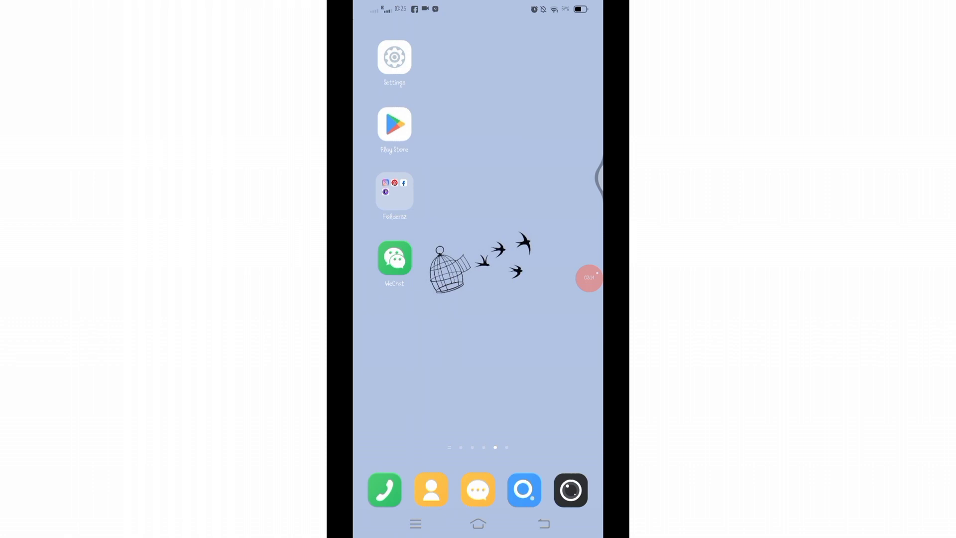
click(395, 257)
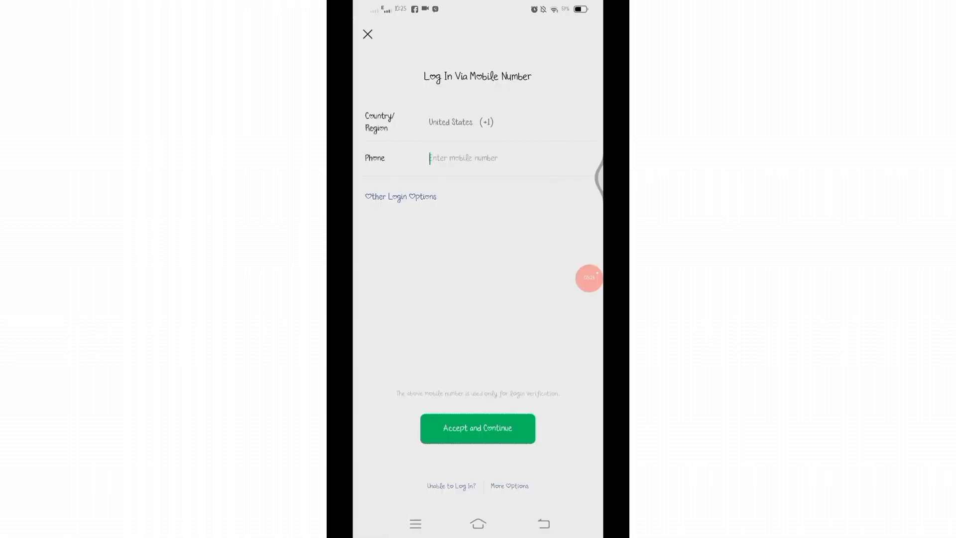